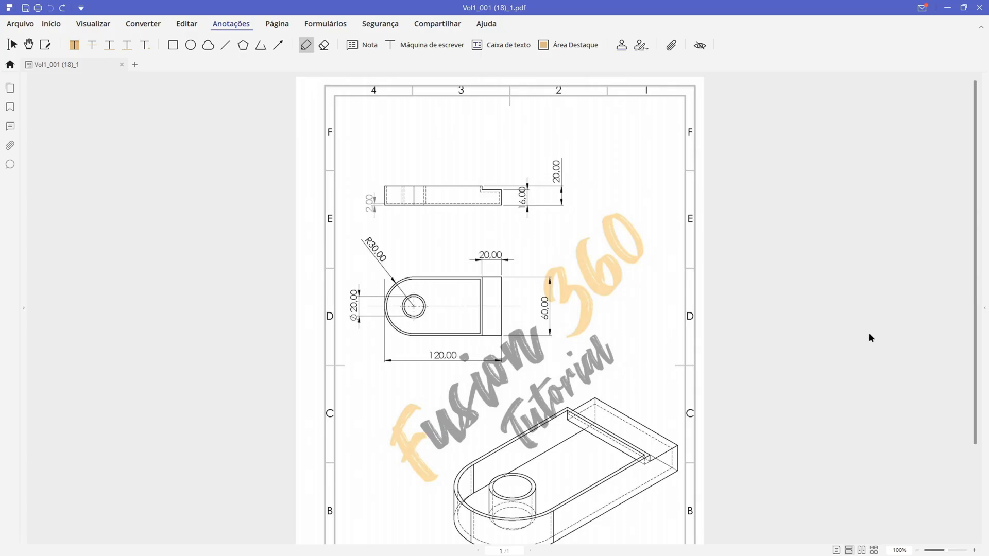
- Mark the hole centre, the Ø20.00 diameter and the R30.00 rounded end in red pencil
{"action": "left_click_drag", "start_coordinate": [625, 315], "coordinate": [627, 363]}
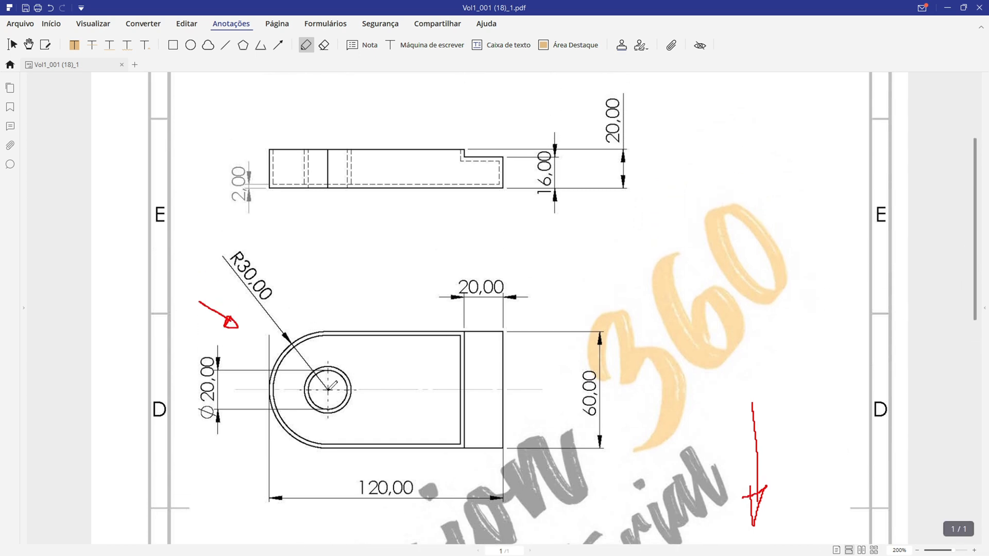
{"action": "left_click", "coordinate": [327, 395]}
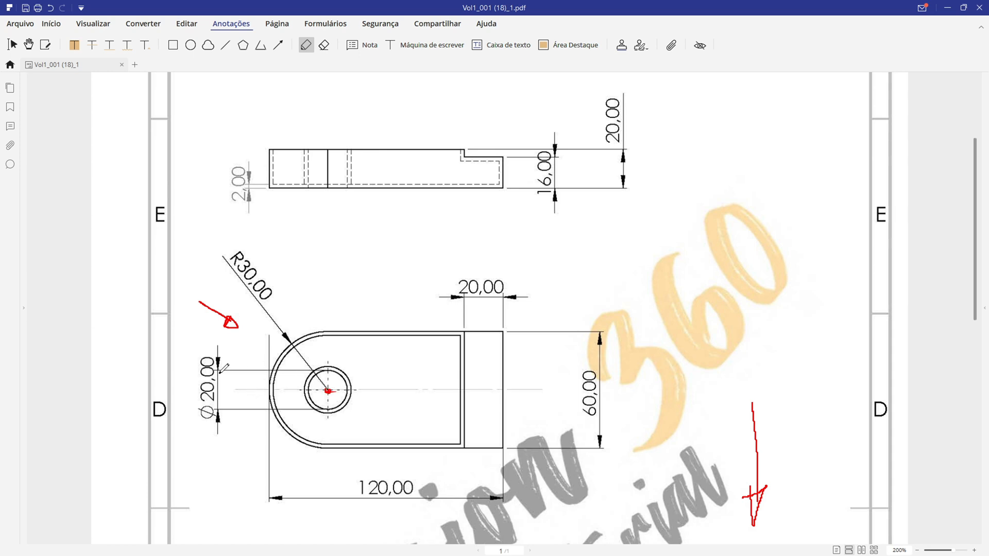
{"action": "left_click_drag", "start_coordinate": [208, 362], "coordinate": [209, 416]}
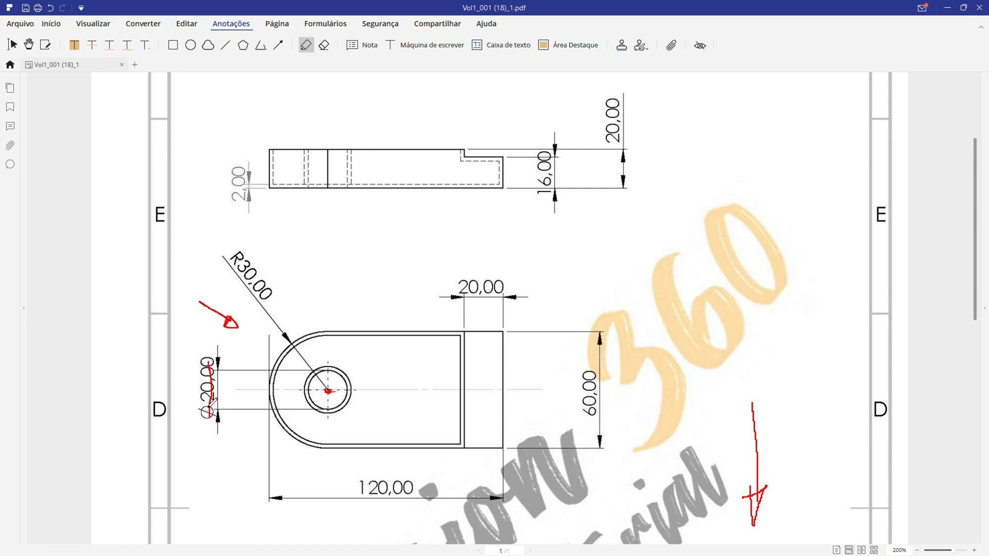
{"action": "left_click_drag", "start_coordinate": [312, 330], "coordinate": [328, 338]}
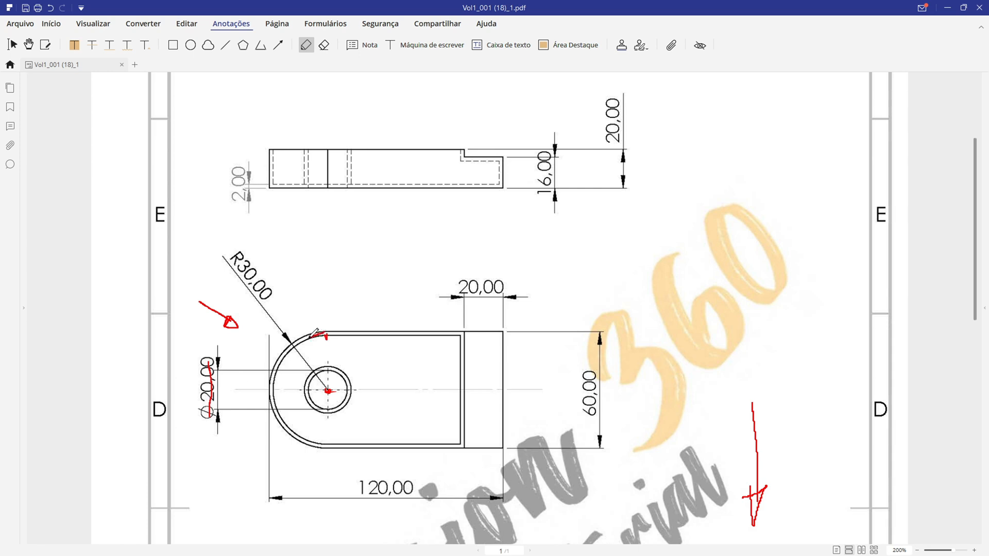
{"action": "left_click_drag", "start_coordinate": [318, 338], "coordinate": [319, 445]}
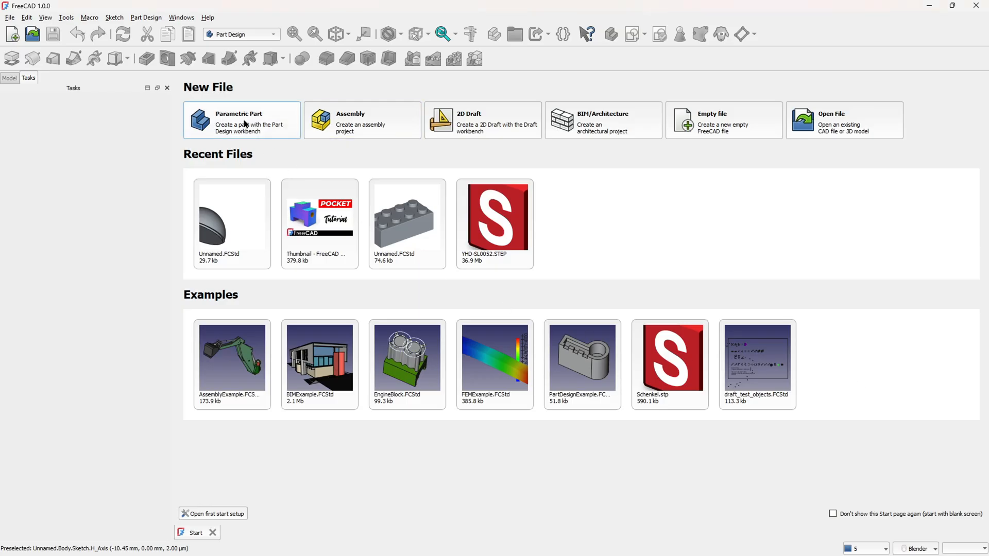
- Start a new part with a sketch on the XY plane, grid shown
{"action": "left_click", "coordinate": [241, 120]}
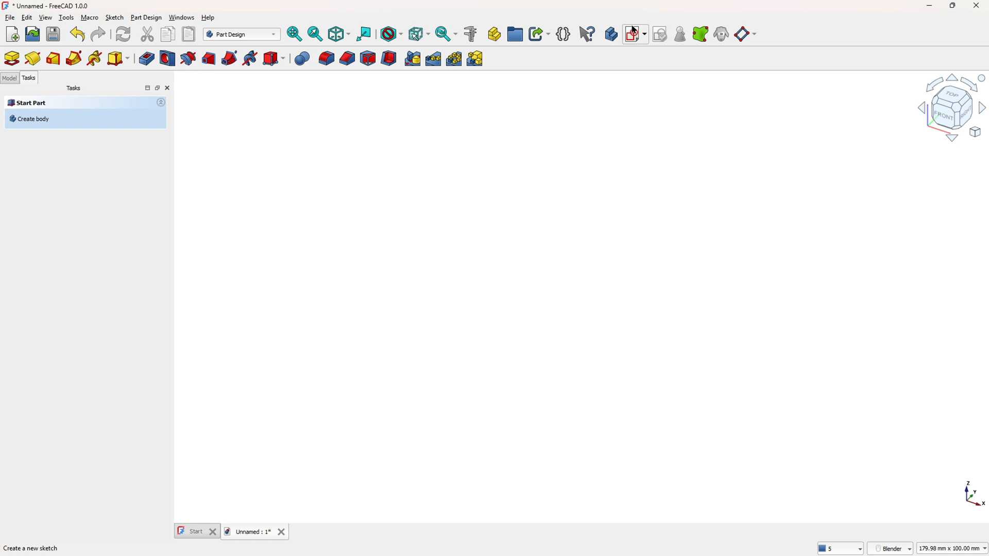
{"action": "left_click", "coordinate": [632, 34]}
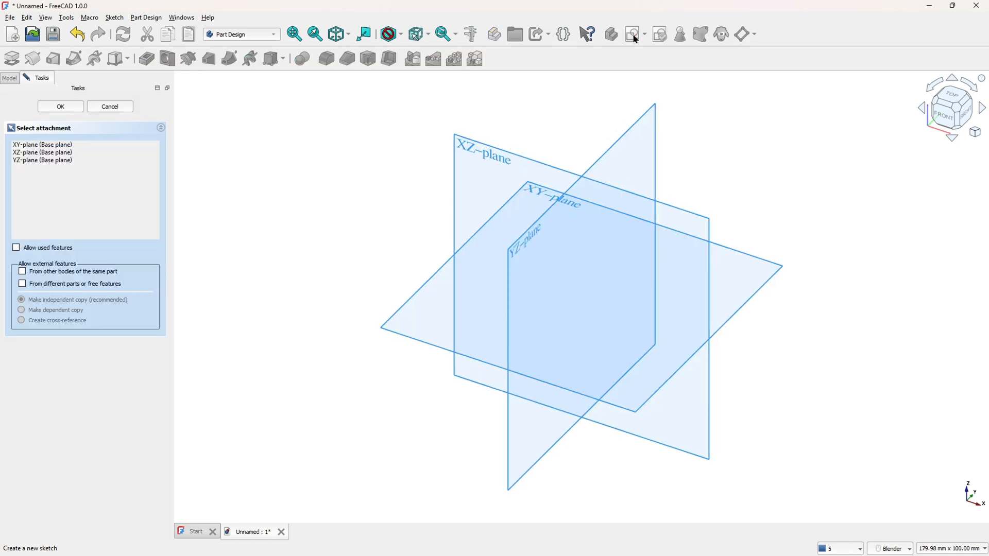
{"action": "left_click", "coordinate": [60, 106]}
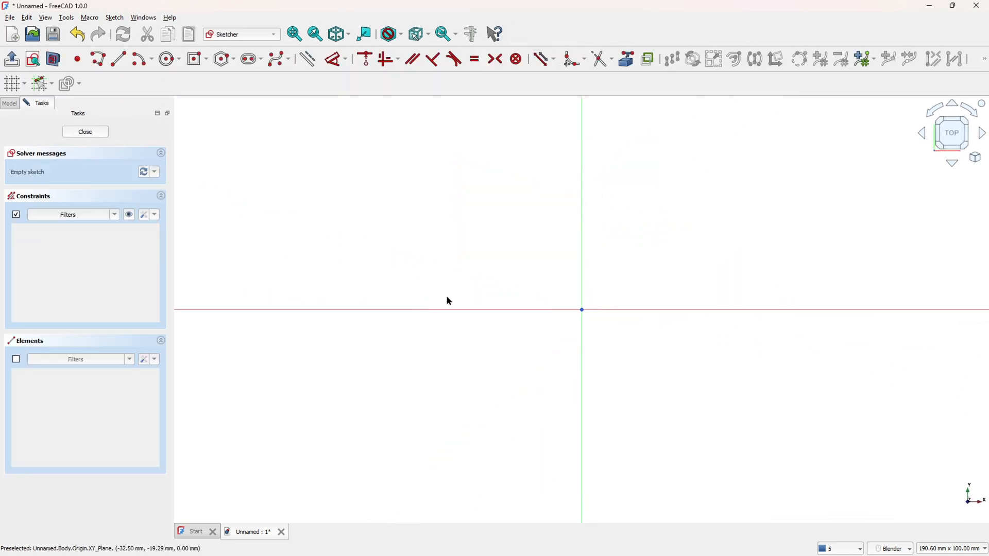
{"action": "left_click", "coordinate": [10, 84]}
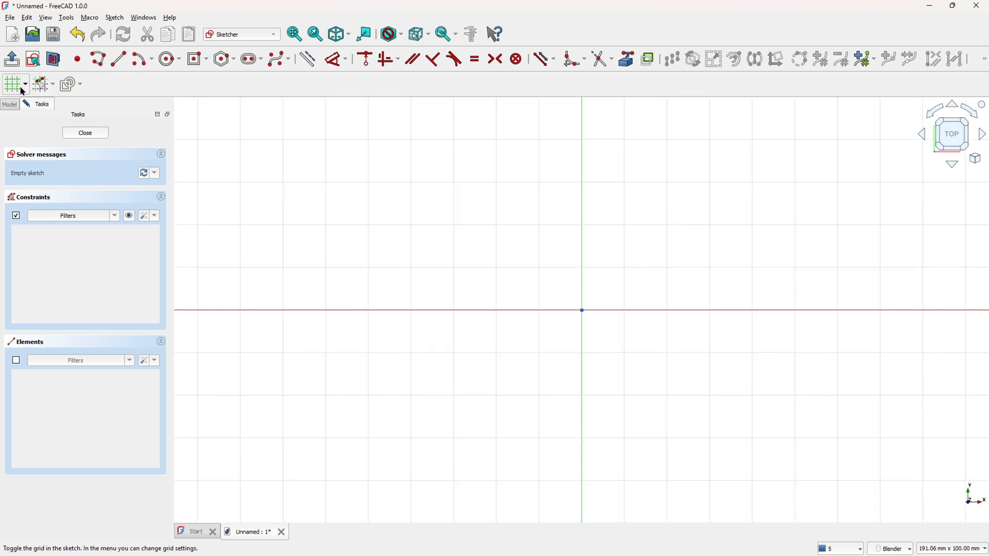
- Draw a 20 mm circle centred on the origin
{"action": "left_click", "coordinate": [25, 84]}
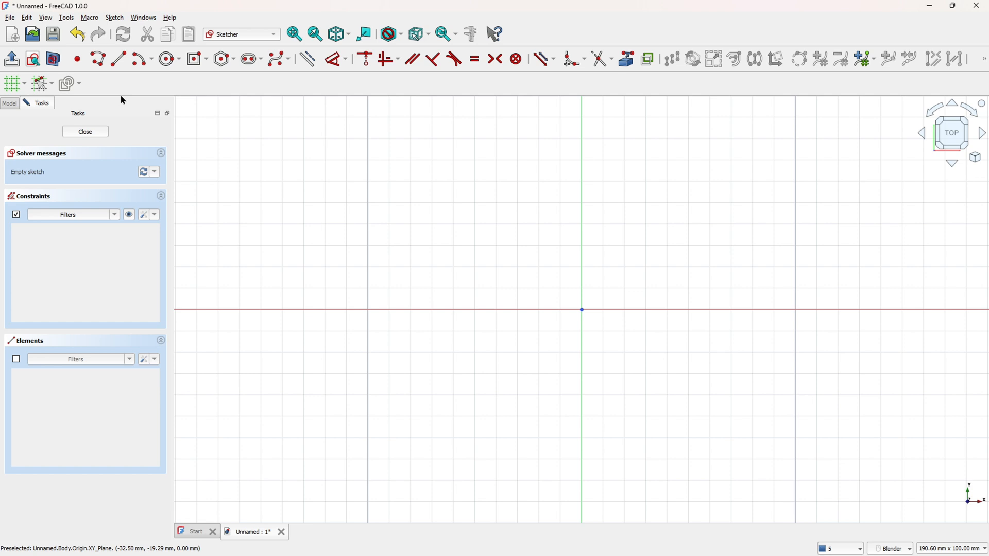
{"action": "left_click", "coordinate": [167, 59]}
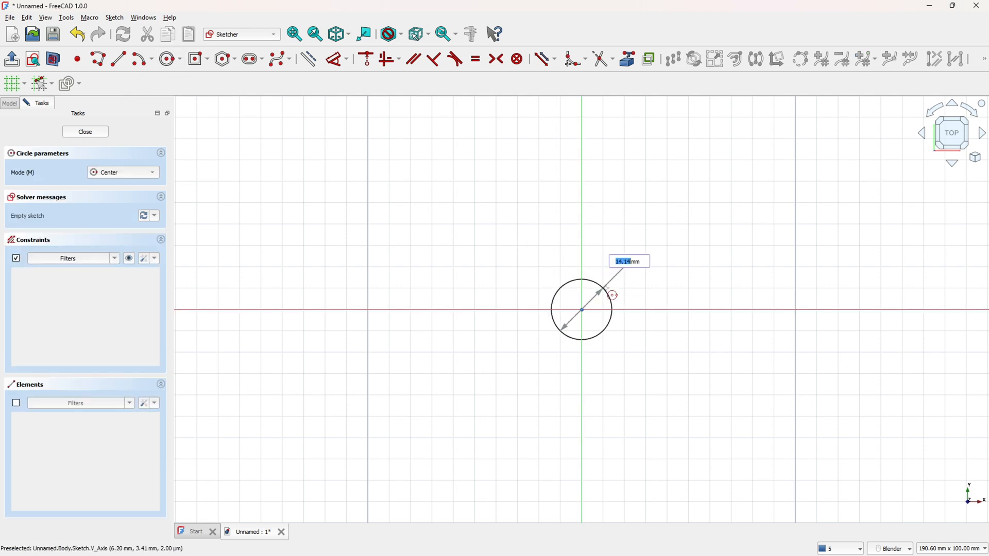
{"action": "type", "text": "20"}
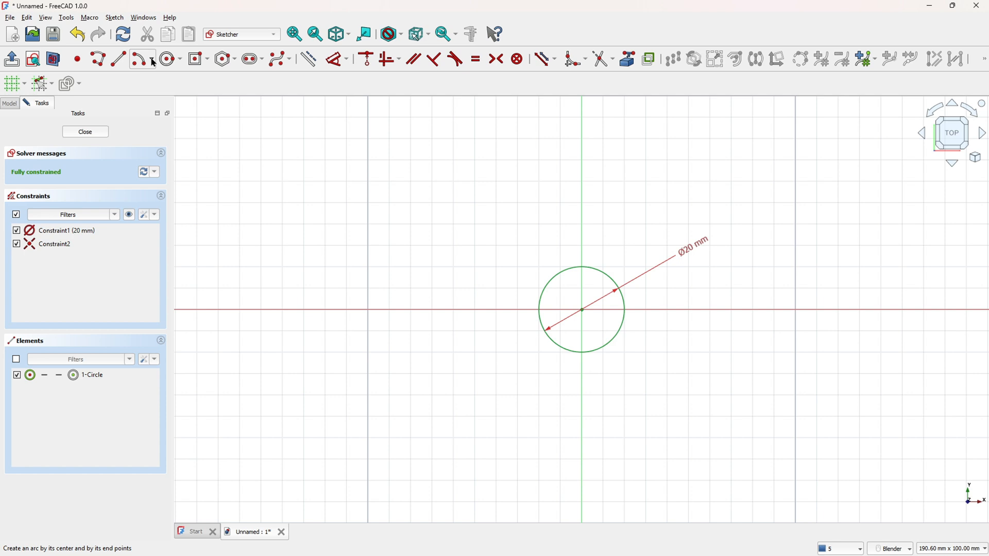
- Draw a 30 mm radius arc by centre around the origin for the rounded end
{"action": "left_click", "coordinate": [151, 57]}
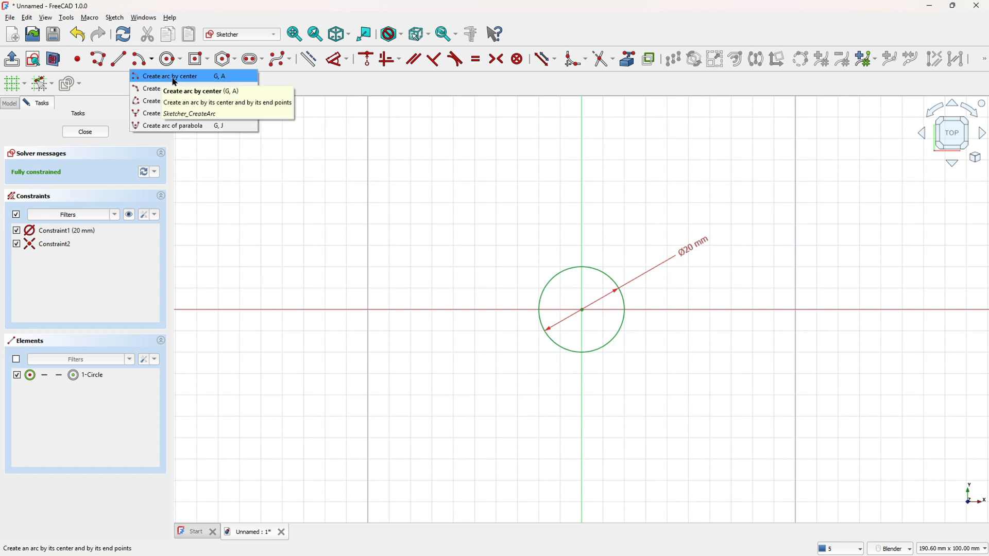
{"action": "left_click", "coordinate": [168, 75]}
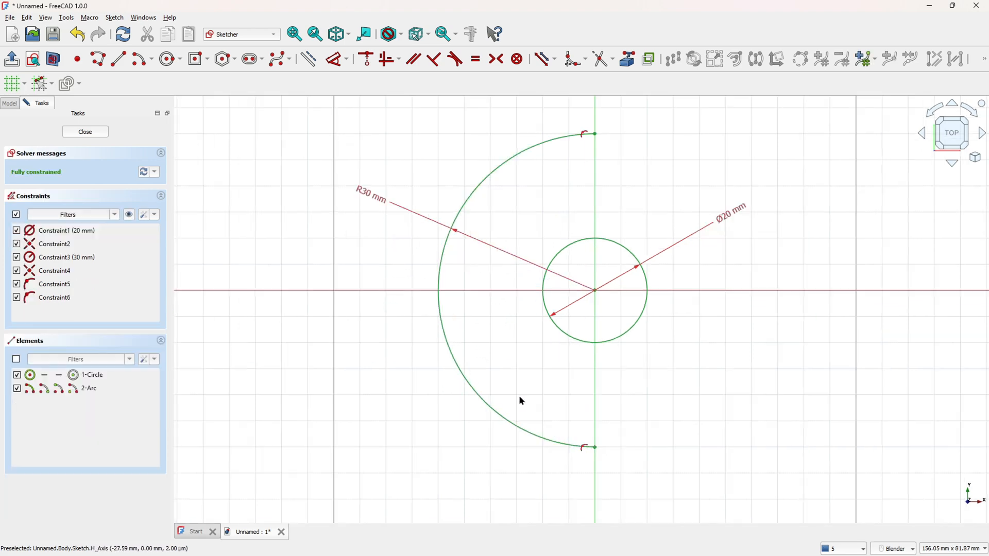
{"action": "scroll", "scroll_direction": "down", "scroll_amount": 3}
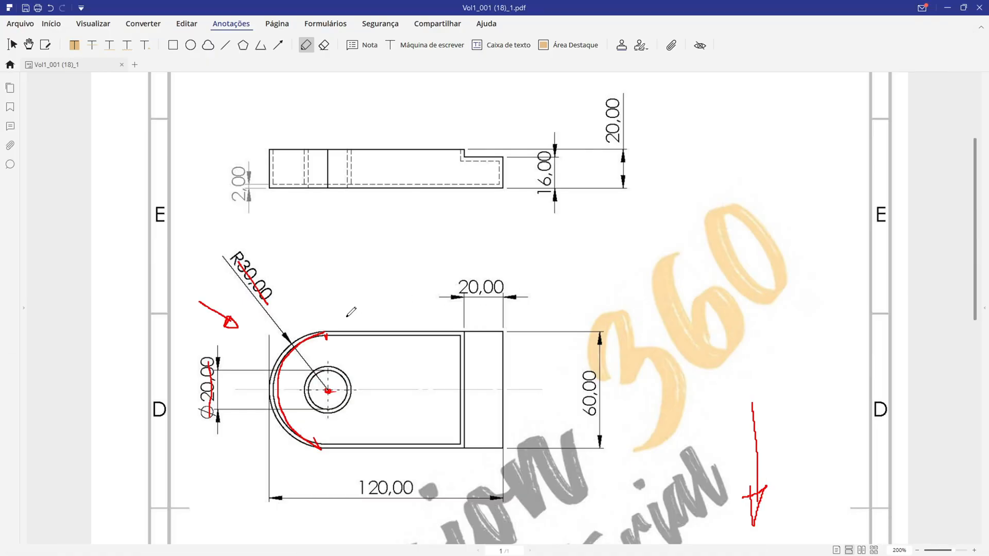
{"action": "left_click_drag", "start_coordinate": [322, 334], "coordinate": [410, 328]}
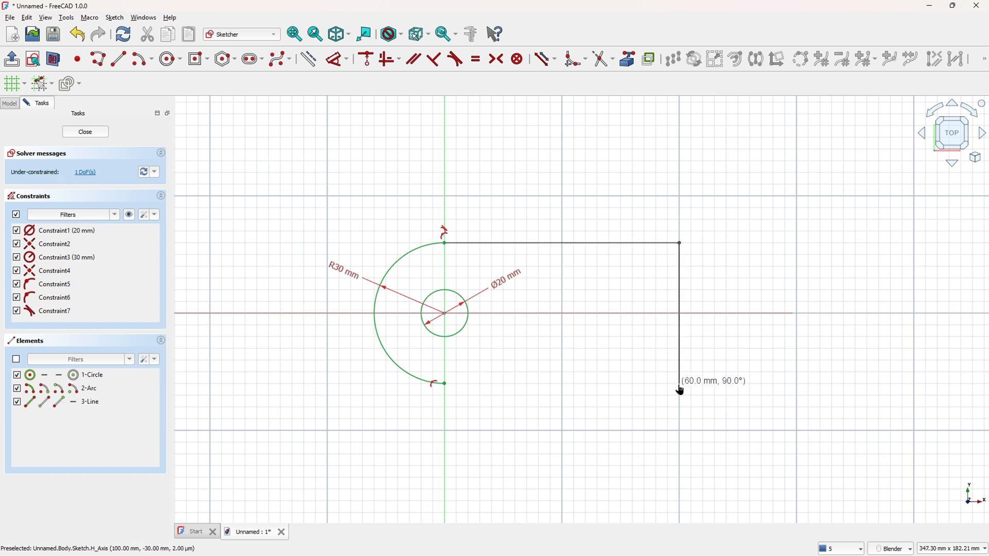
- Close the outline with the 60 mm edge and 100 mm length constraint, then pad it
{"action": "left_click", "coordinate": [678, 384]}
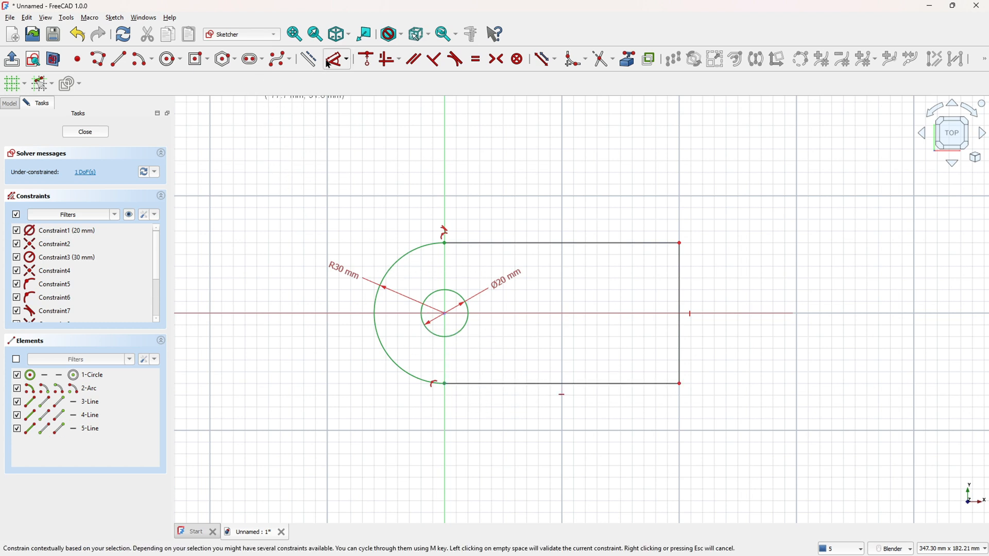
{"action": "mouse_move", "coordinate": [679, 312]}
{"action": "type", "text": "5"}
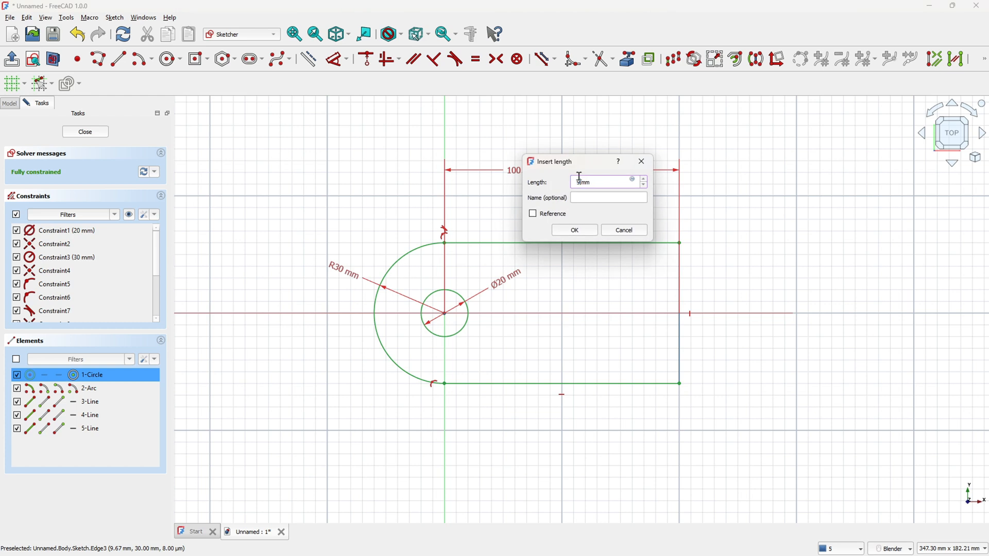
{"action": "left_click", "coordinate": [573, 229]}
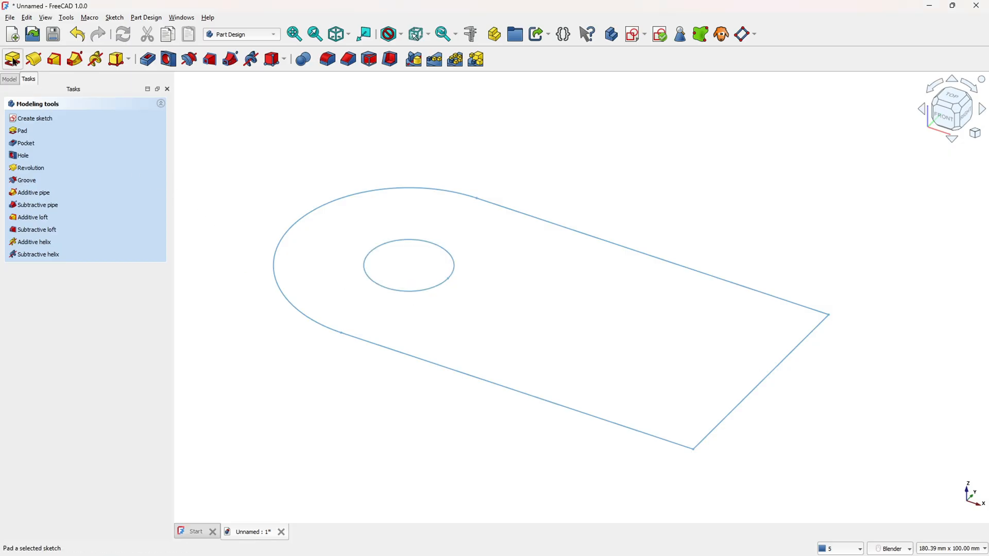
{"action": "left_click", "coordinate": [22, 131]}
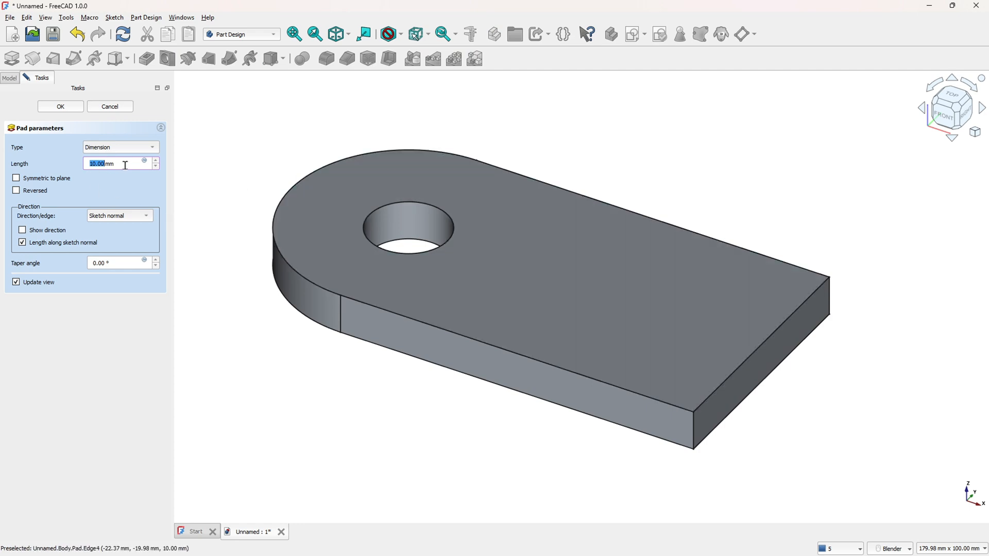
- Set the pad length to 20 mm and confirm
{"action": "type", "text": "20"}
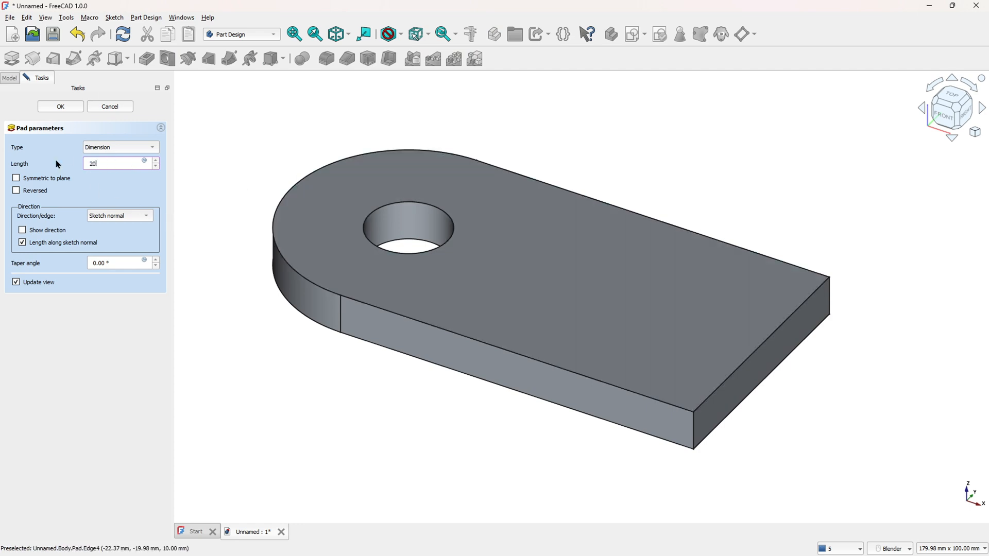
{"action": "left_click", "coordinate": [60, 106]}
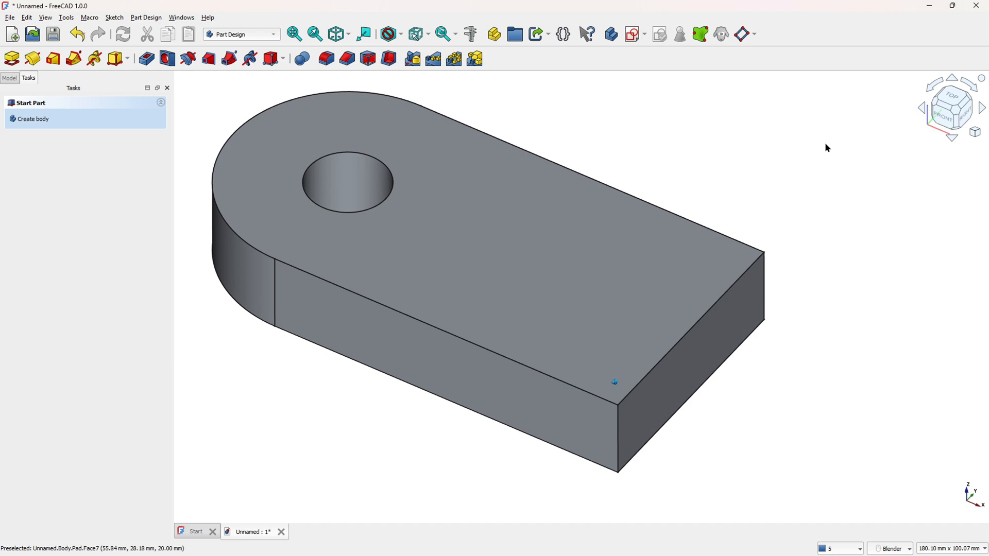
{"action": "scroll", "scroll_direction": "down", "scroll_amount": 3}
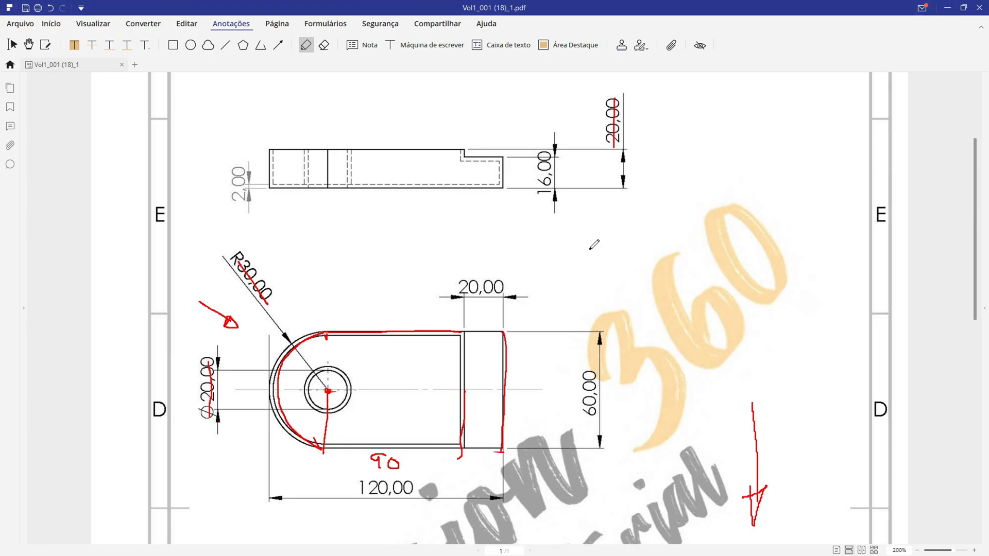
{"action": "mouse_move", "coordinate": [467, 150]}
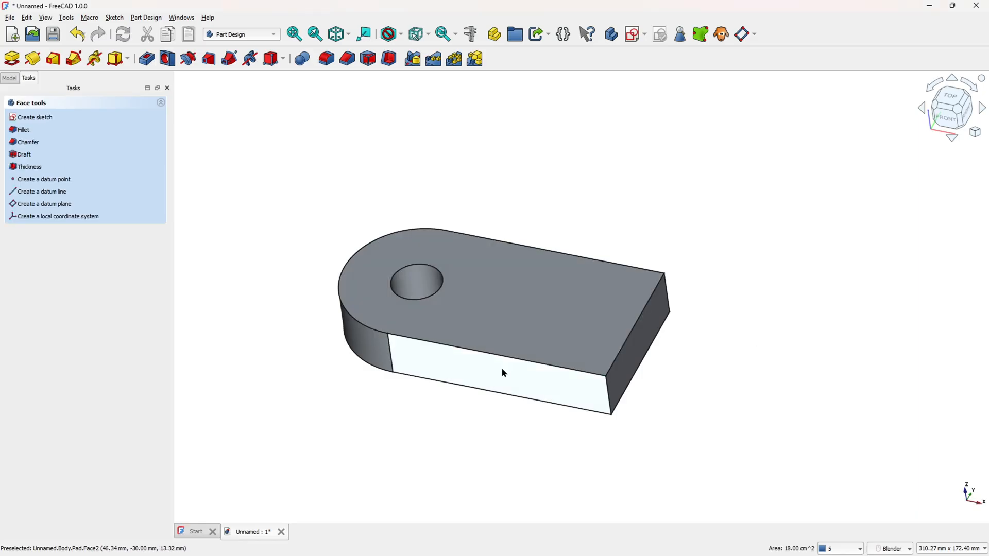
- Sketch a 20 mm wide corner rectangle at the top corner of the side face
{"action": "left_click", "coordinate": [34, 118]}
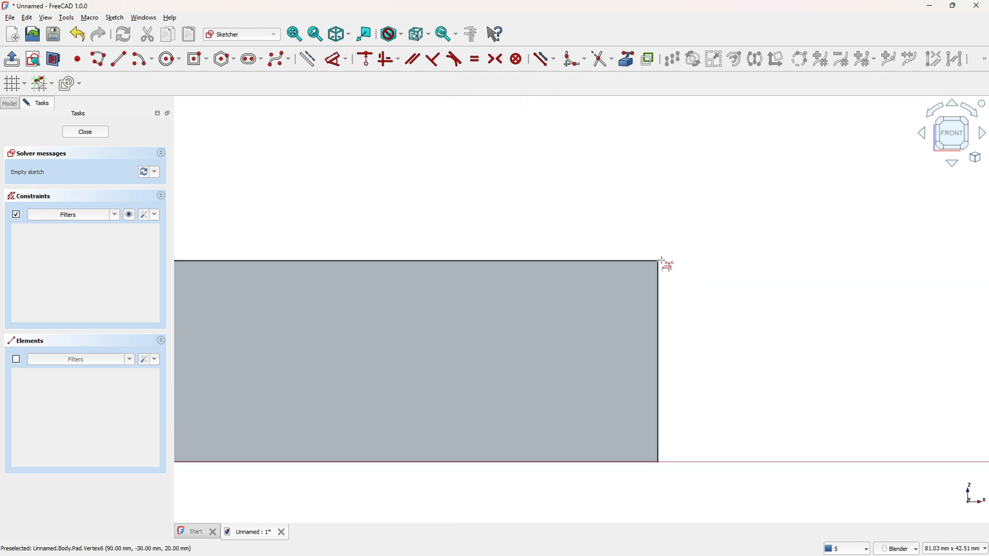
{"action": "left_click", "coordinate": [657, 260]}
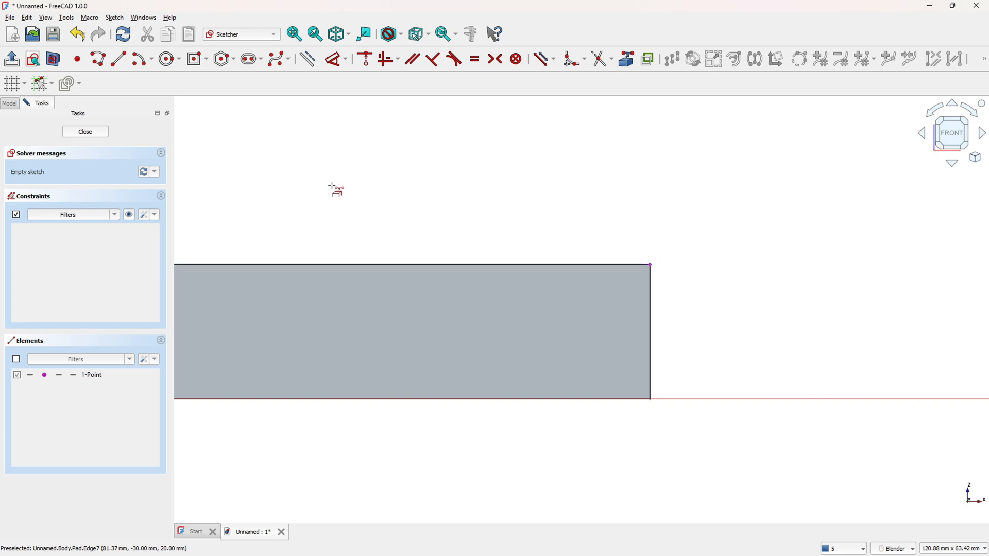
{"action": "left_click", "coordinate": [205, 57]}
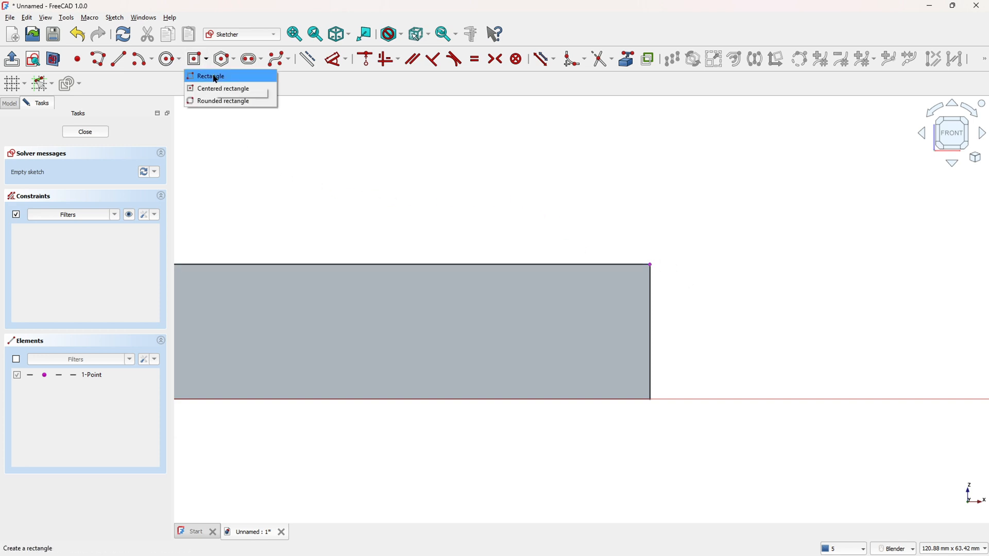
{"action": "left_click", "coordinate": [210, 75]}
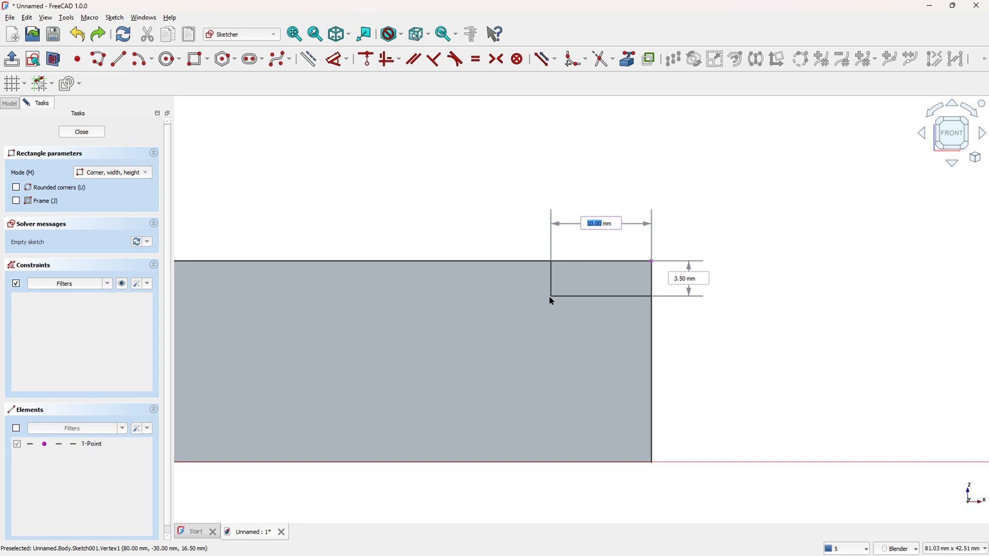
{"action": "type", "text": "20"}
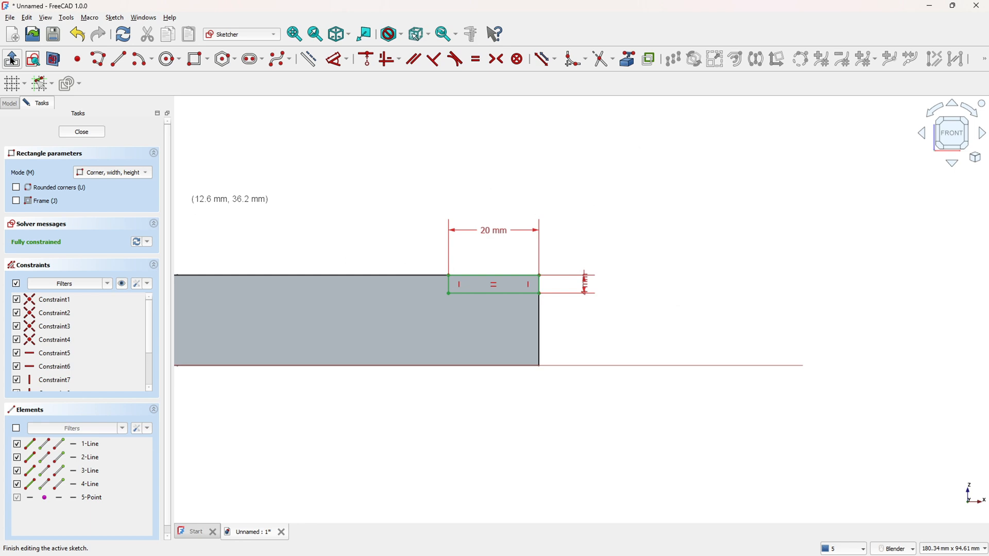
- Pocket the rectangle Through all to cut the 20 mm step at the plate's end
{"action": "left_click", "coordinate": [81, 131]}
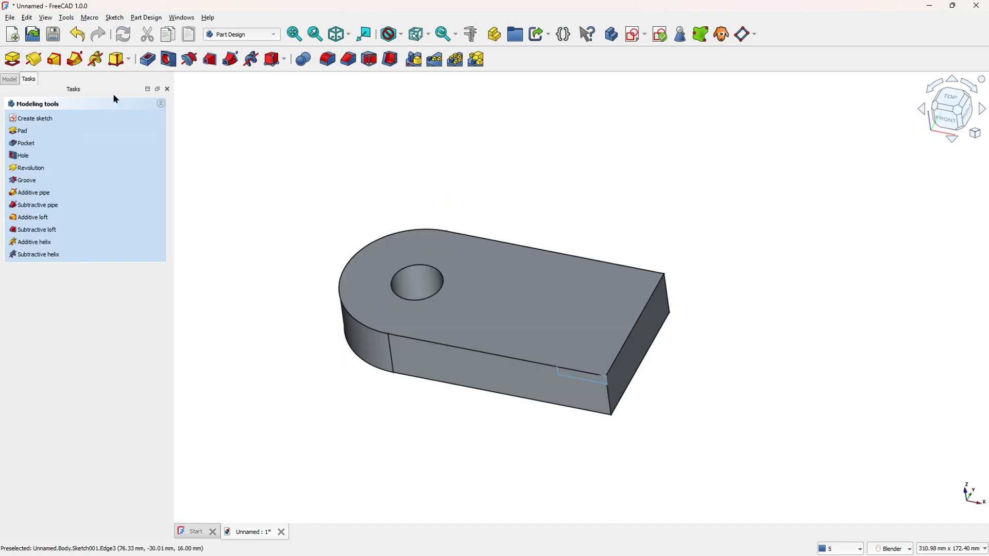
{"action": "mouse_move", "coordinate": [147, 60]}
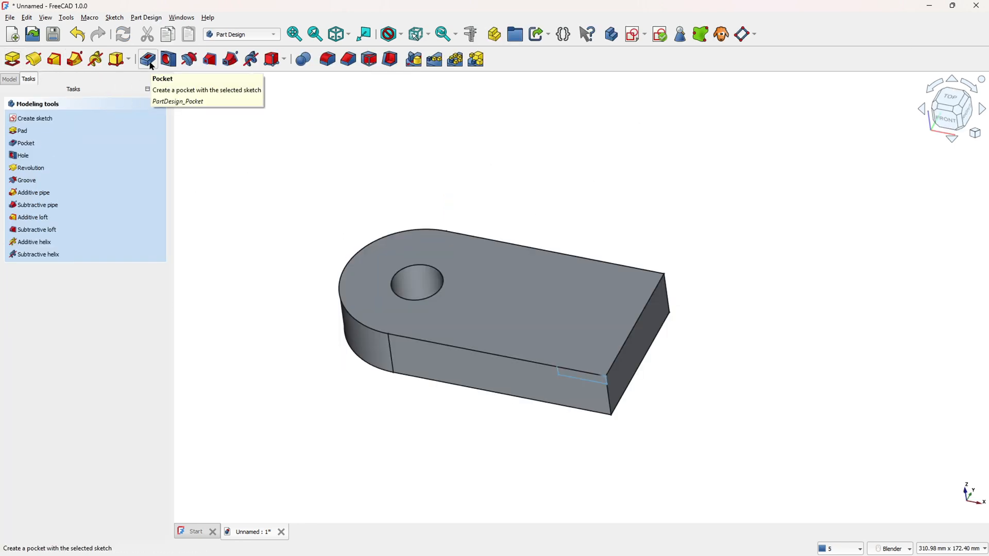
{"action": "left_click", "coordinate": [146, 59]}
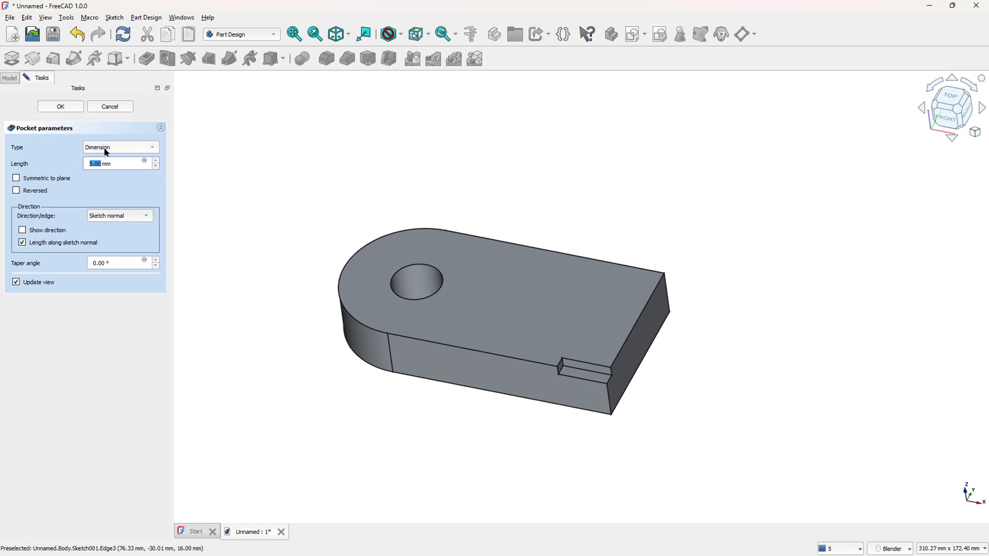
{"action": "left_click", "coordinate": [119, 147]}
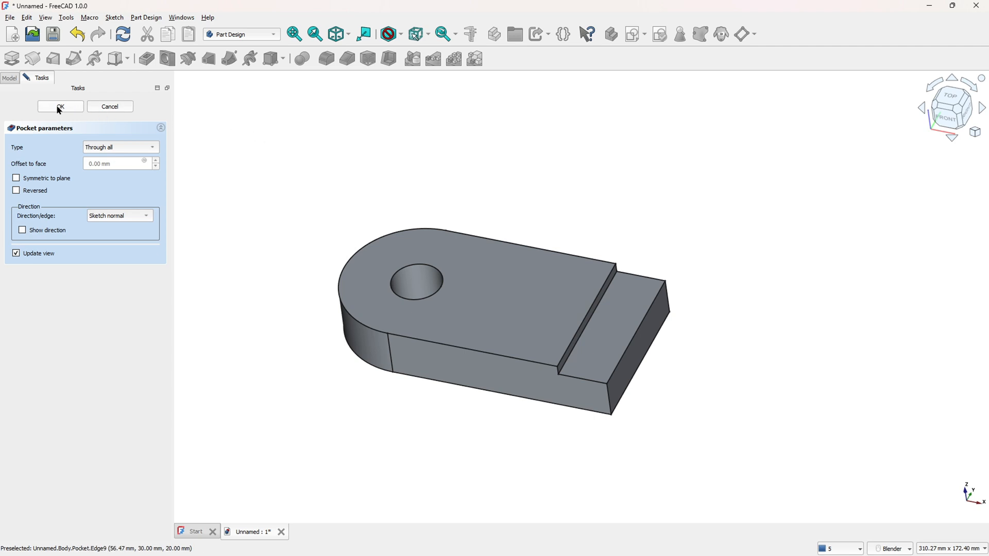
{"action": "left_click", "coordinate": [59, 106]}
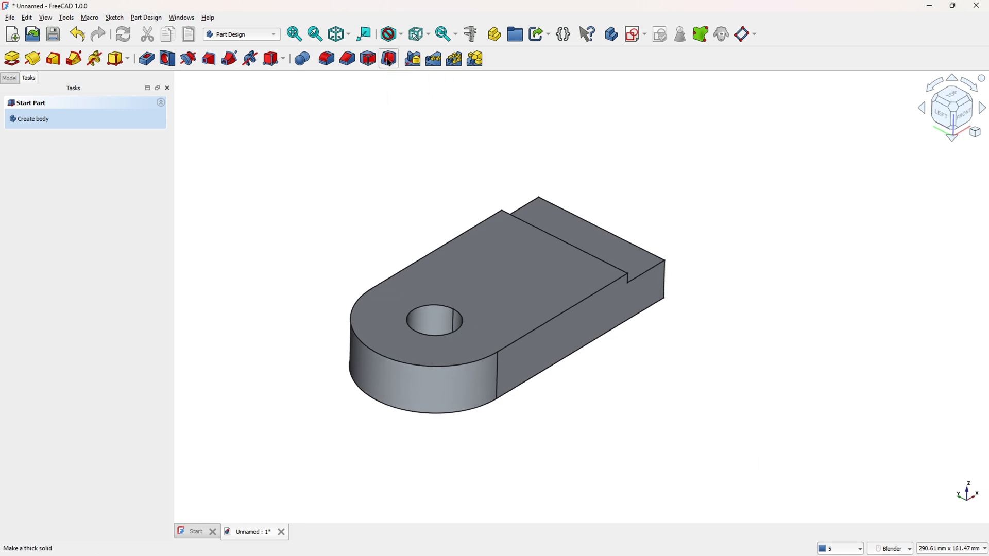
- Apply a 2 mm Thickness removing the top face to hollow the plate
{"action": "left_click", "coordinate": [388, 57]}
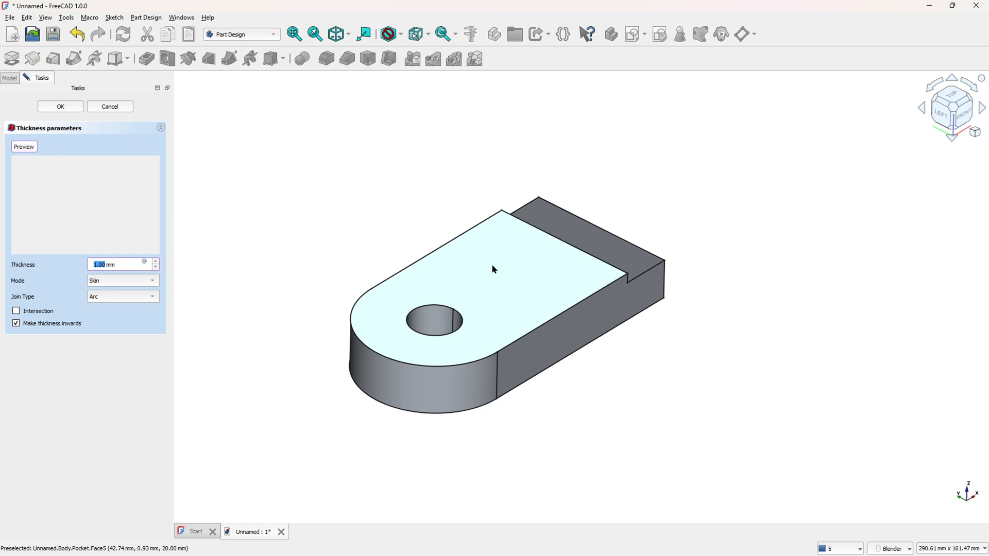
{"action": "mouse_move", "coordinate": [491, 280]}
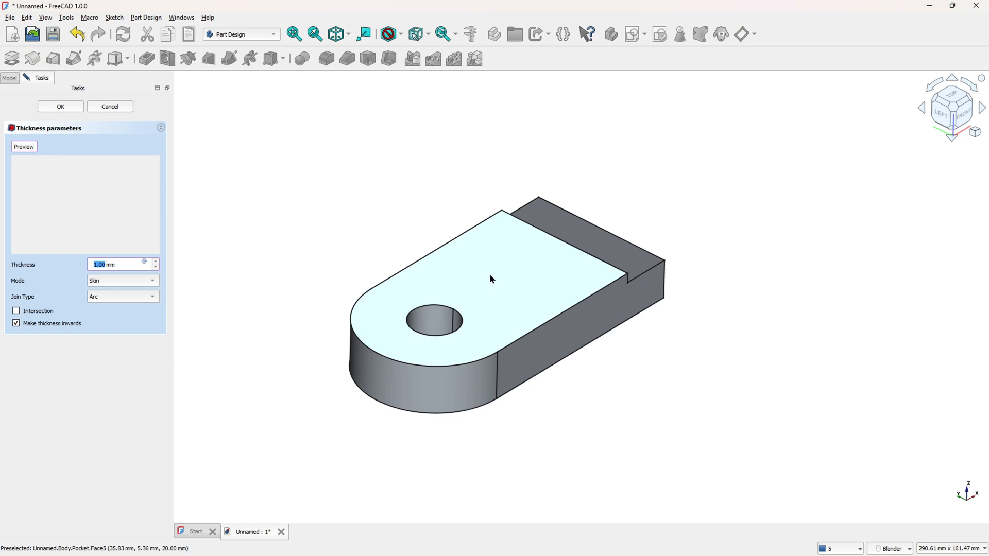
{"action": "left_click", "coordinate": [492, 252]}
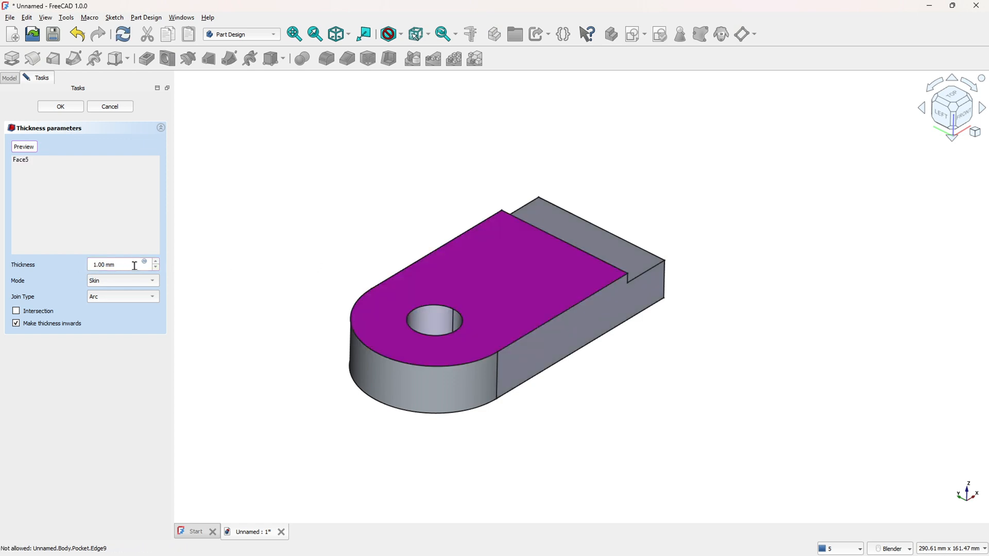
{"action": "type", "text": "2"}
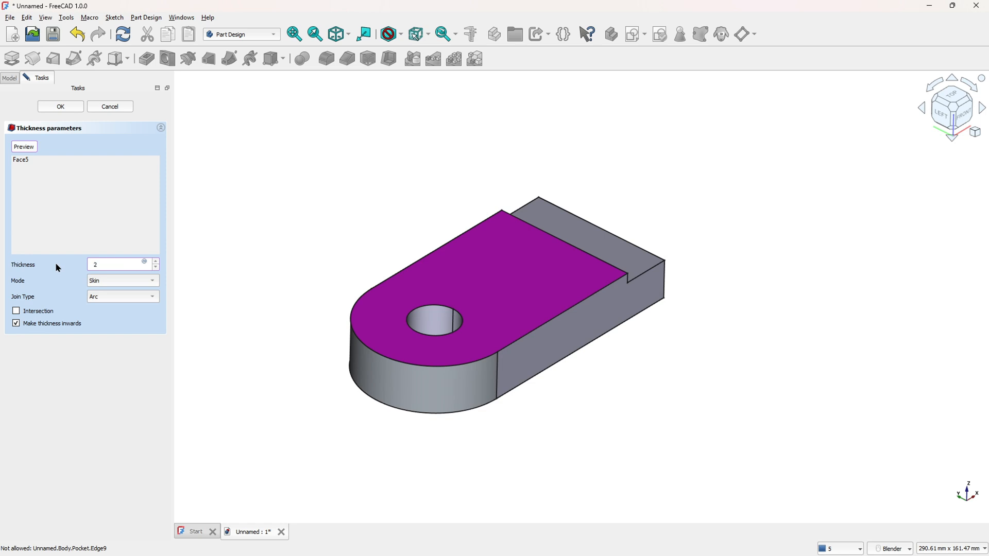
{"action": "left_click", "coordinate": [60, 106]}
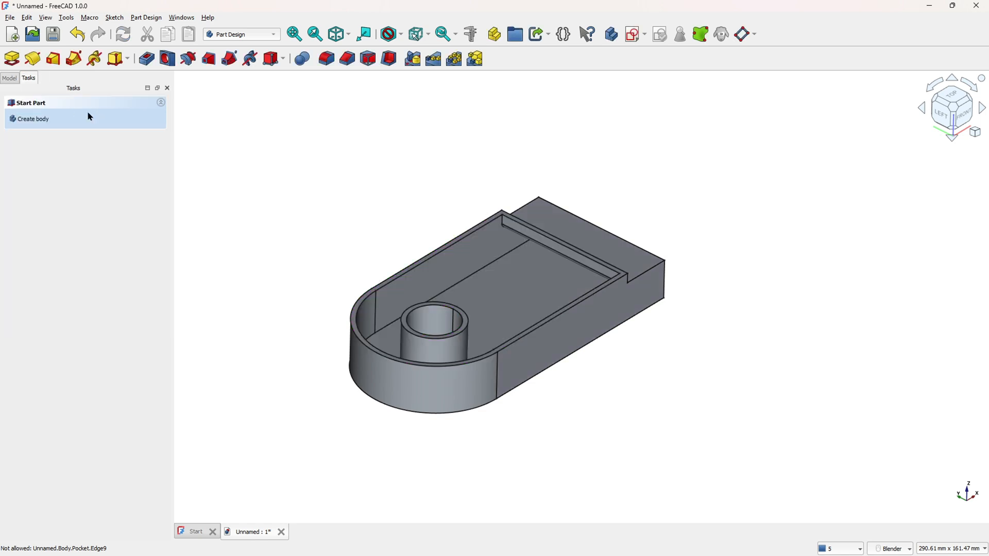
{"action": "mouse_move", "coordinate": [504, 291]}
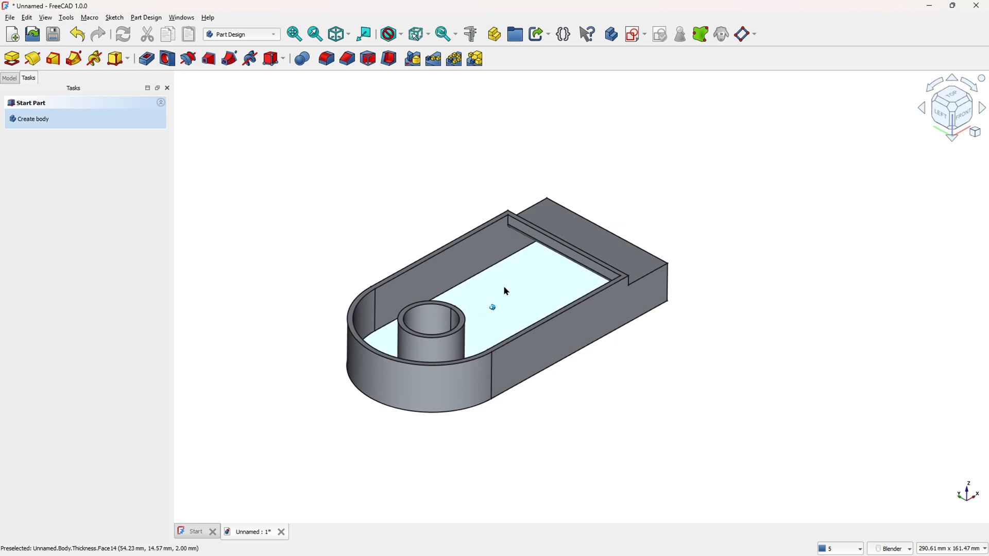